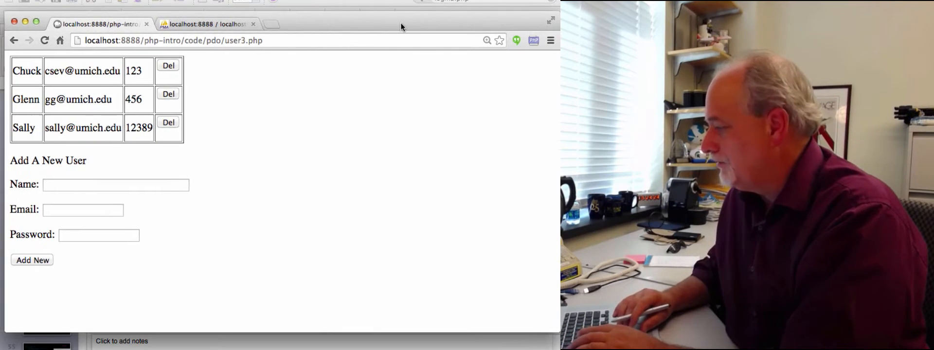
Step: Add a test user 'asdft' and then delete its row
left_click(115, 185)
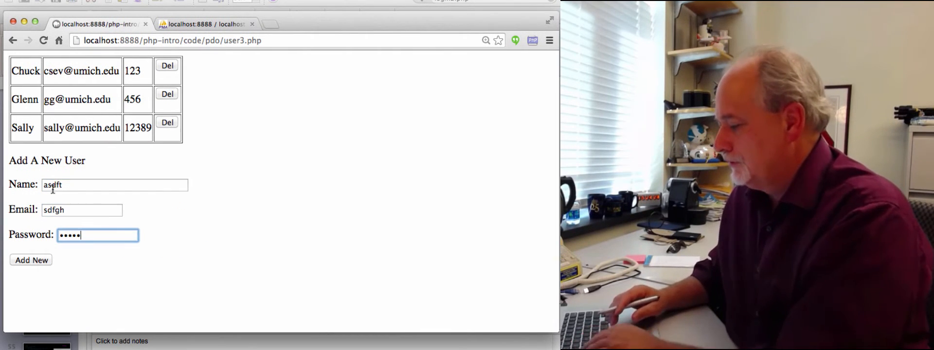
left_click(31, 260)
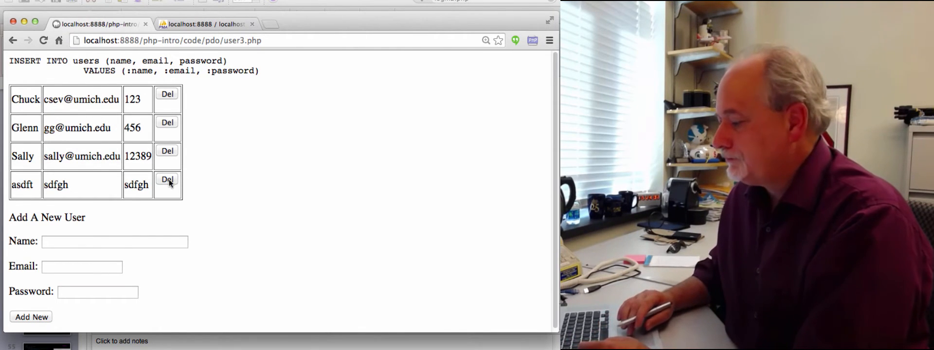
left_click(167, 180)
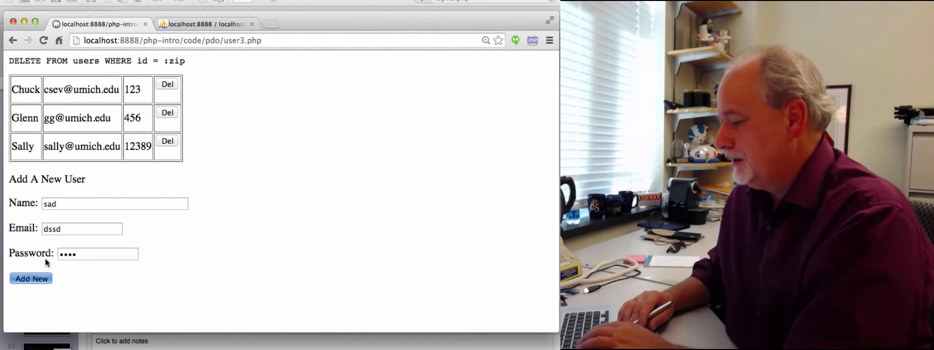
Step: Add user 'sad', confirm form resubmission, and delete both duplicate 'sad' rows
left_click(31, 279)
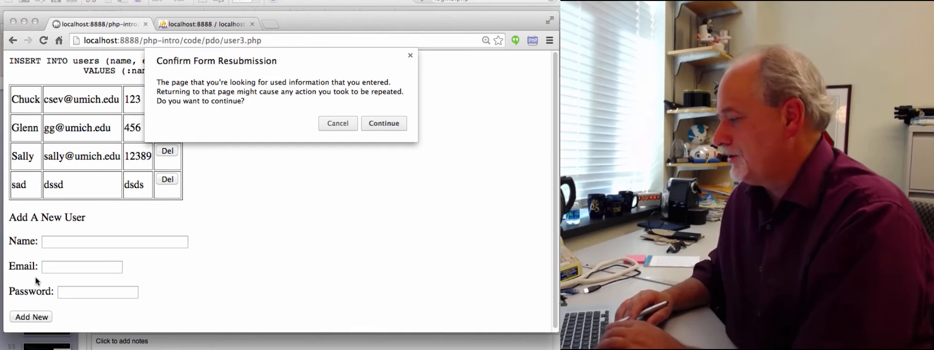
left_click(384, 123)
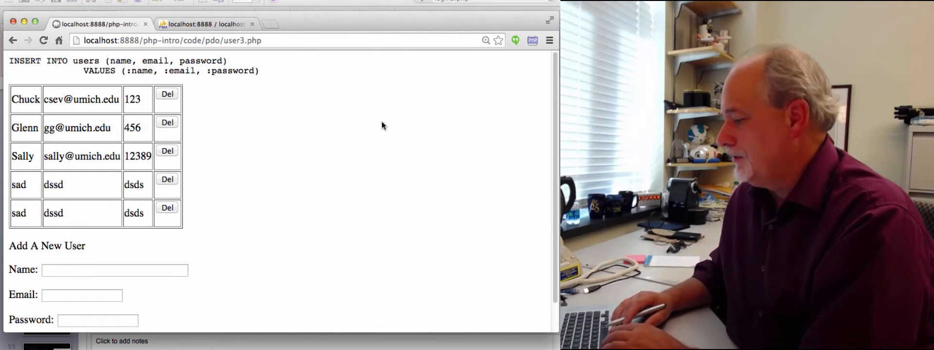
mouse_move(386, 129)
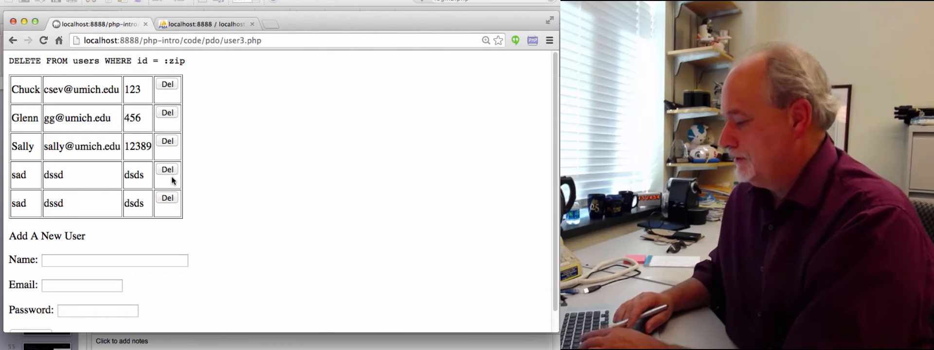
mouse_move(392, 127)
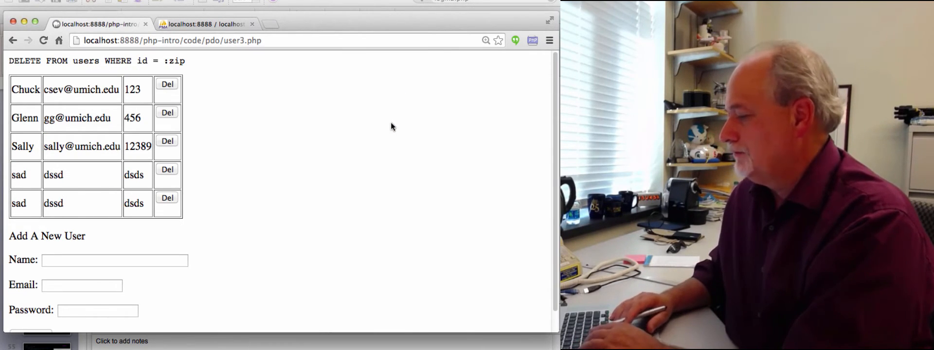
left_click(168, 197)
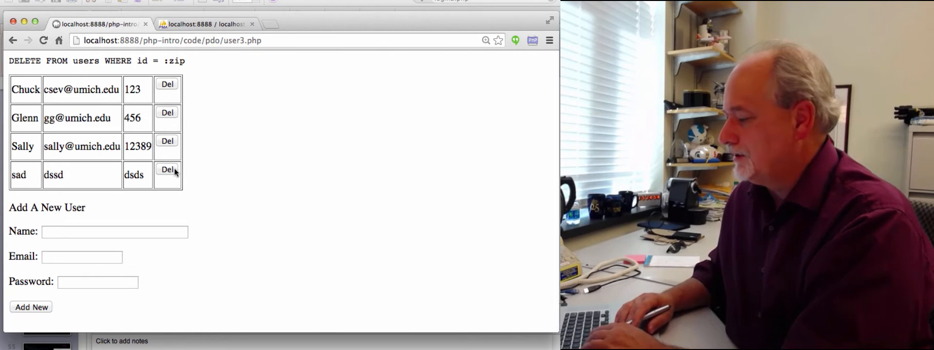
left_click(167, 170)
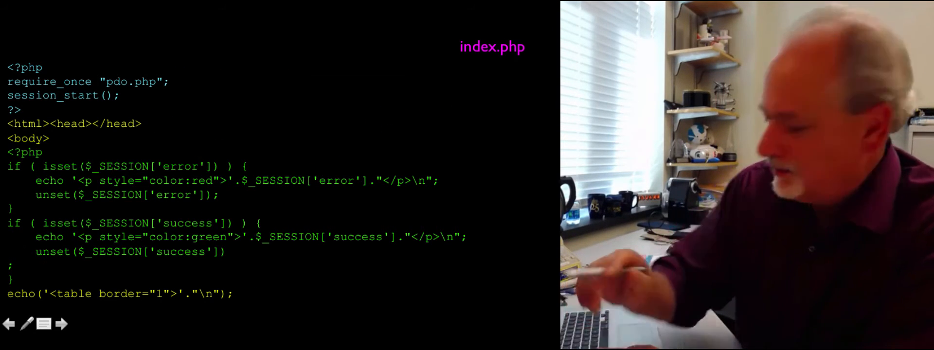
Step: Move to the index.php slide with the user-row loop and Add New link
scroll("down", 3)
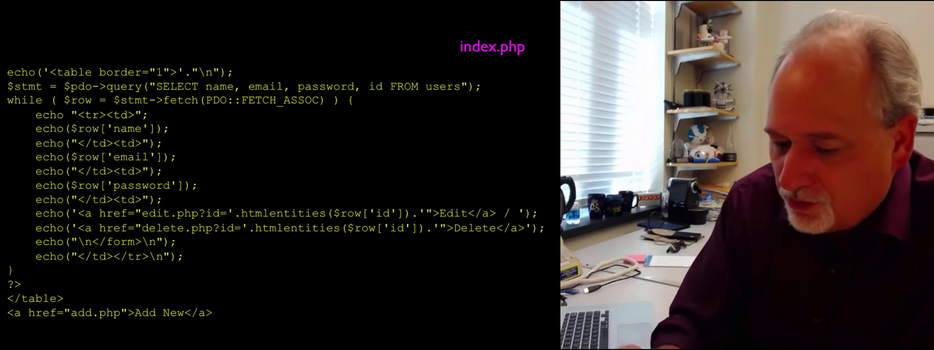
left_click_drag(185, 116, 208, 188)
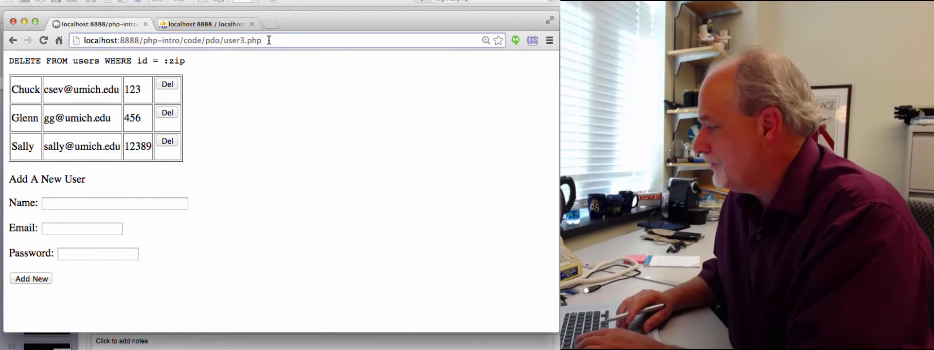
Step: Go to the localhost users app, add user 'lksdklj', and dismiss the password prompt
left_click(243, 40)
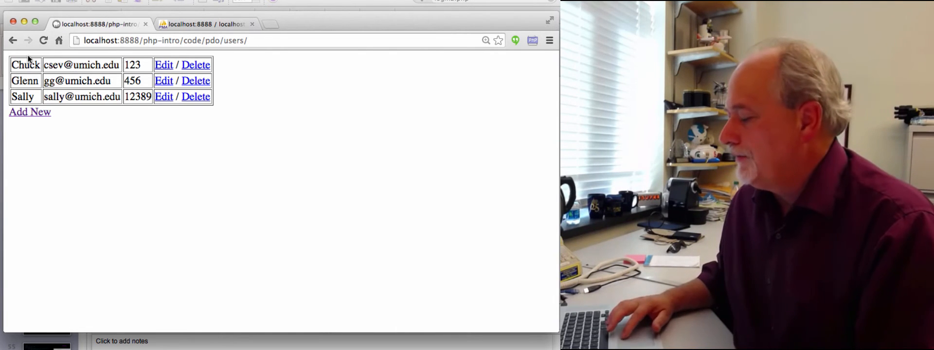
left_click(30, 112)
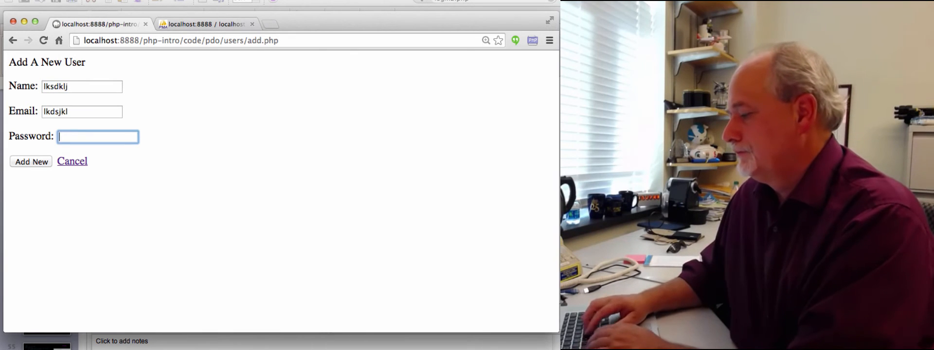
left_click(30, 161)
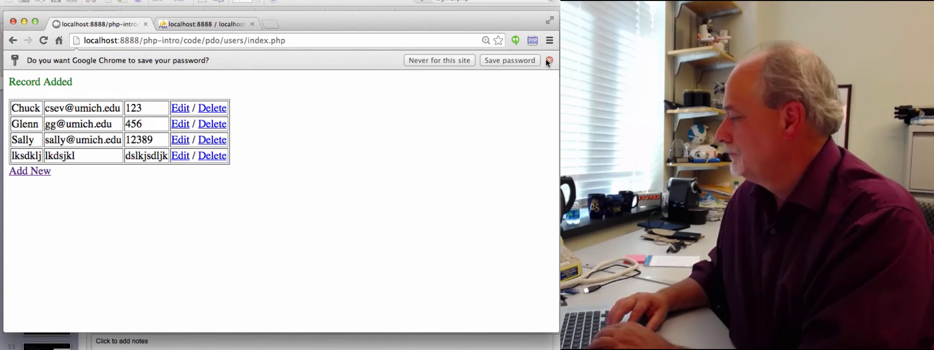
left_click(549, 60)
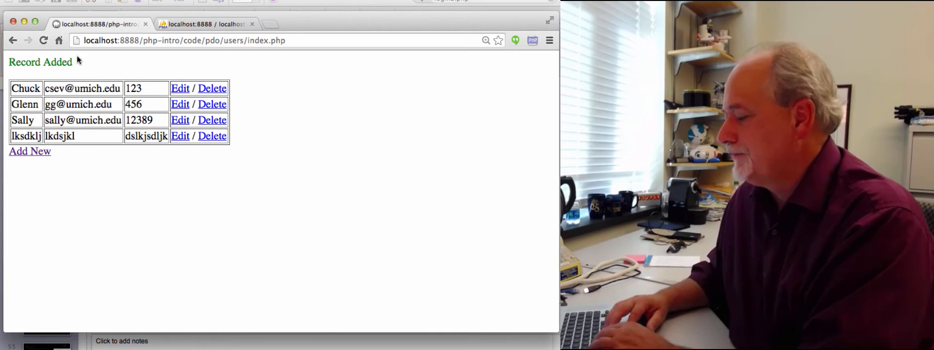
mouse_move(180, 137)
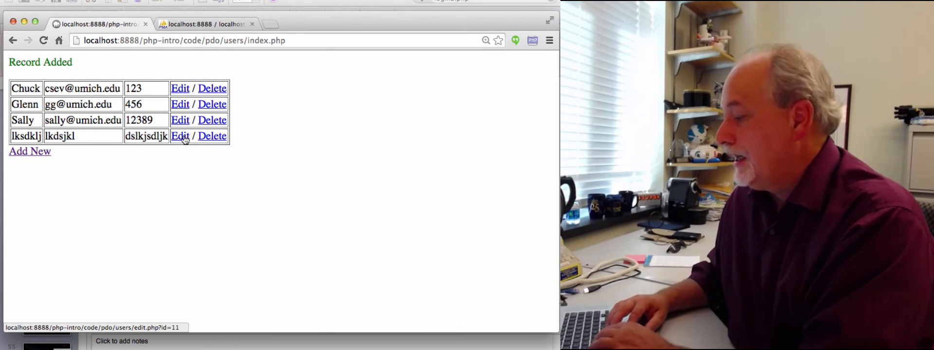
Step: Rename 'lksdklj' to 'lksdklj99999', delete it, and inspect the Glenn row's markup
left_click(180, 136)
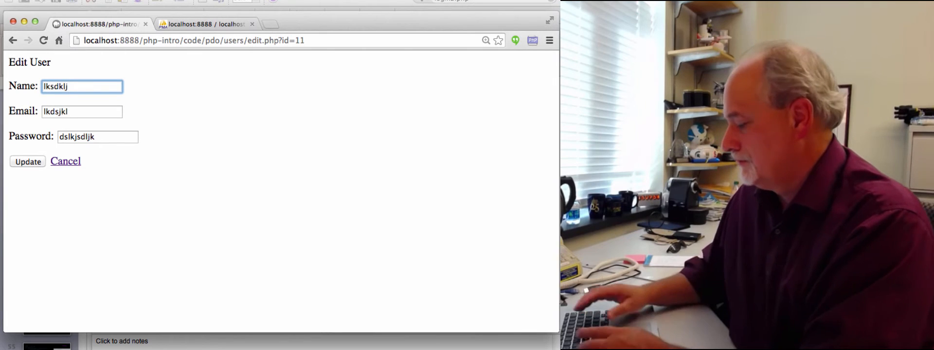
left_click(27, 162)
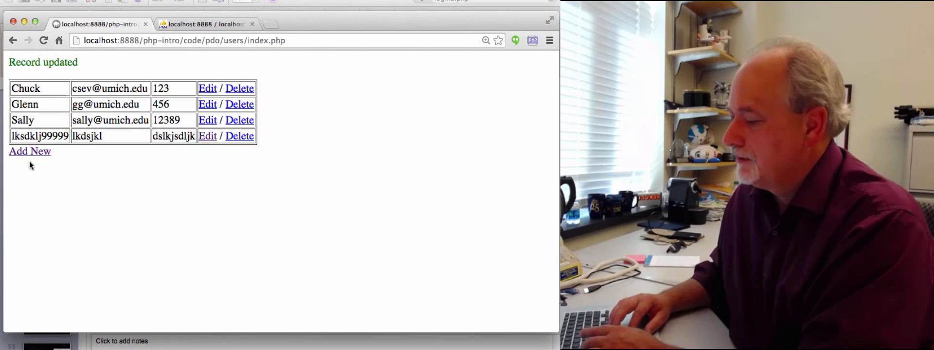
mouse_move(239, 137)
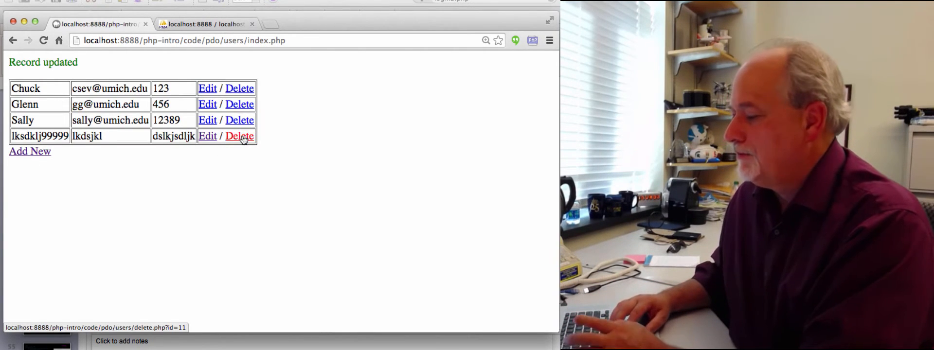
left_click(239, 136)
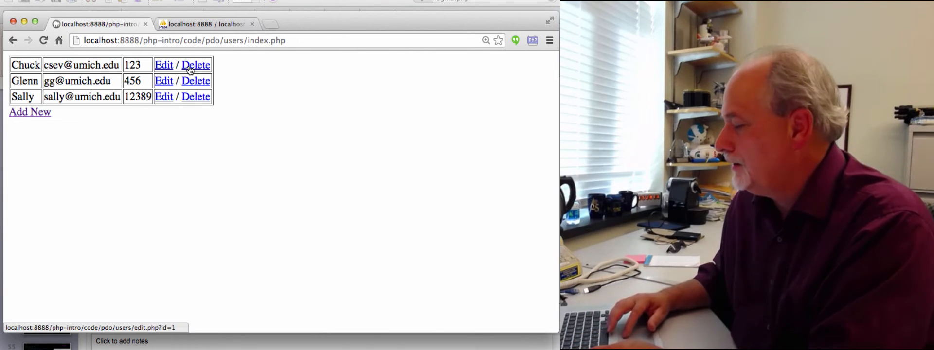
mouse_move(225, 197)
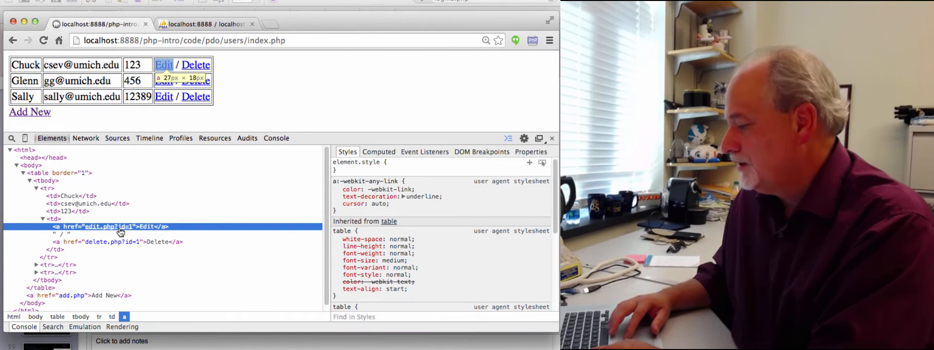
mouse_move(117, 229)
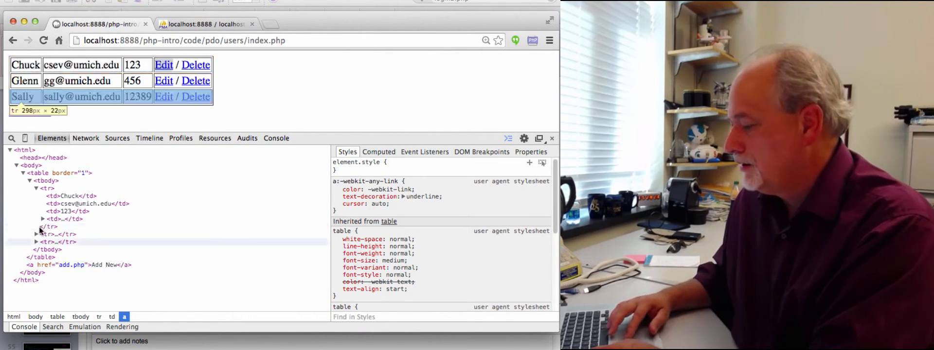
left_click(35, 235)
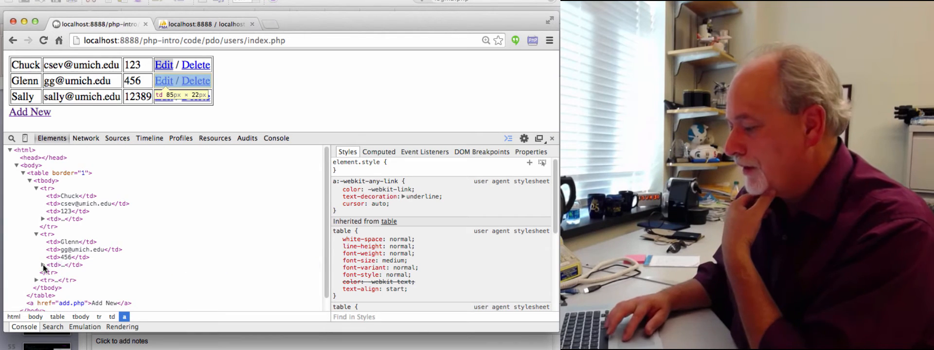
mouse_move(164, 96)
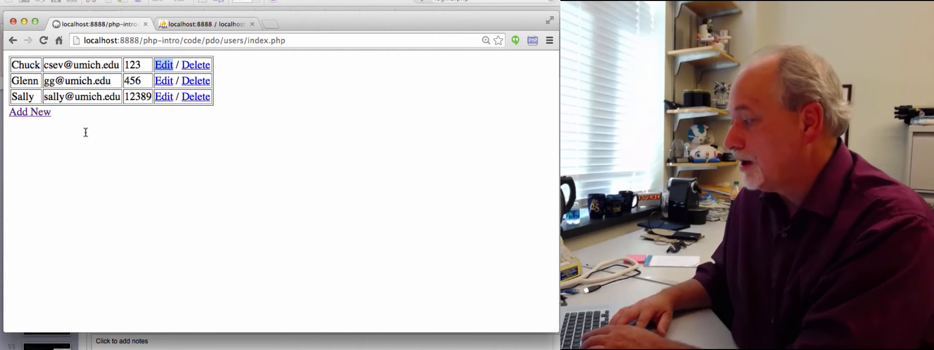
mouse_move(71, 129)
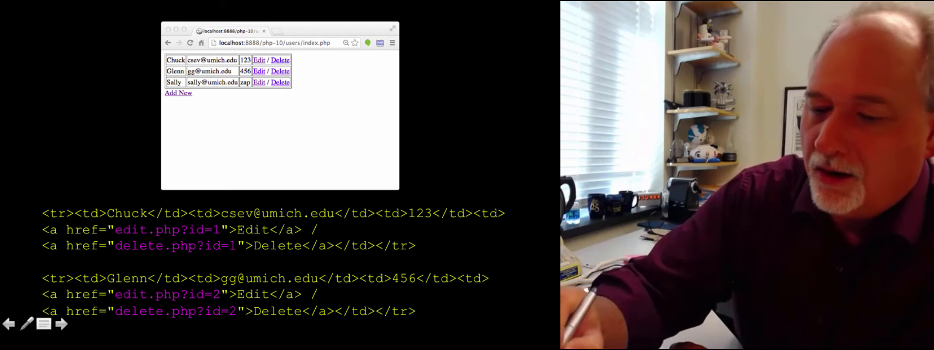
Step: Show the slide pairing the user list with its HTML edit.php and delete.php links
left_click_drag(107, 235, 202, 256)
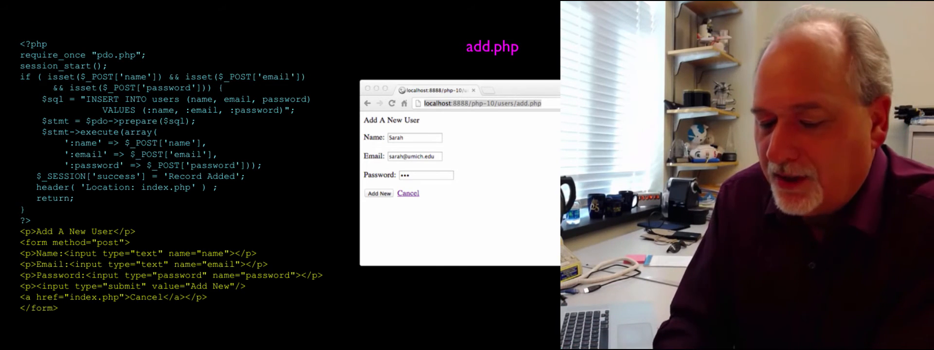
Step: Pen-mark add.php, bracketing the PHP logic and linking the email field to its code
left_click_drag(226, 190, 249, 192)
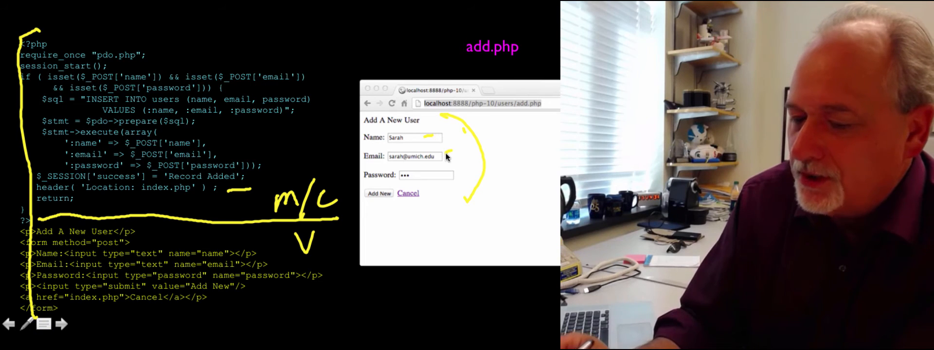
mouse_move(456, 177)
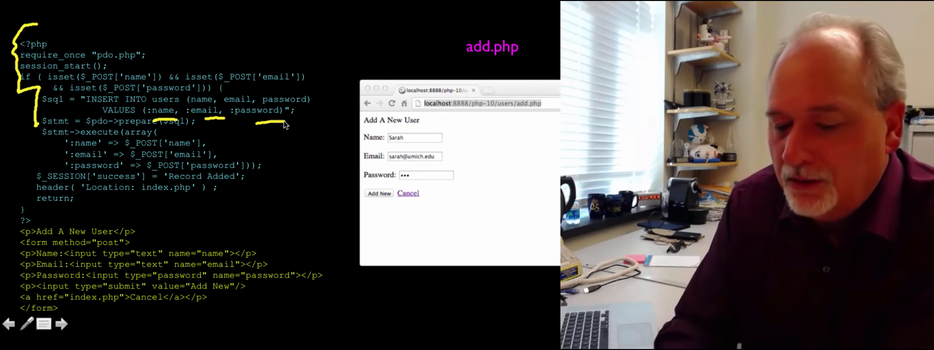
left_click_drag(280, 122, 241, 152)
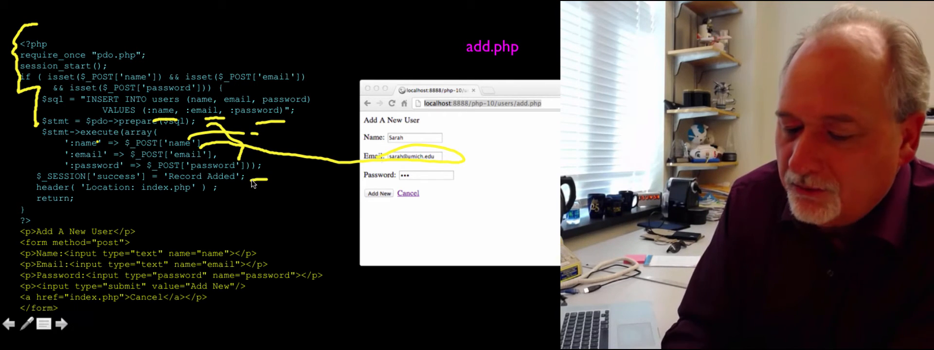
mouse_move(267, 182)
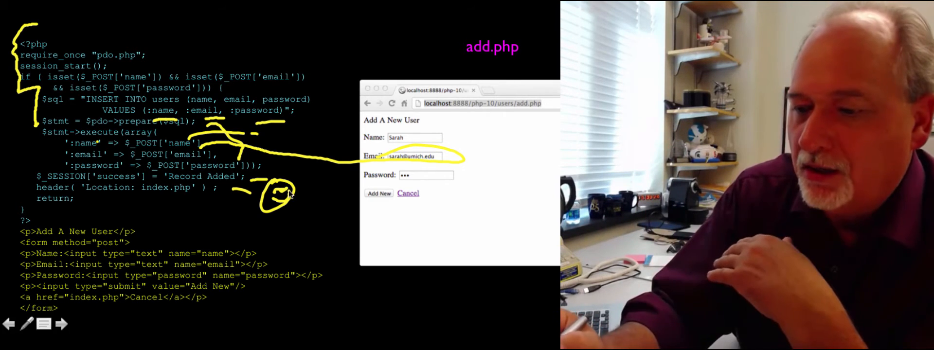
left_click(45, 327)
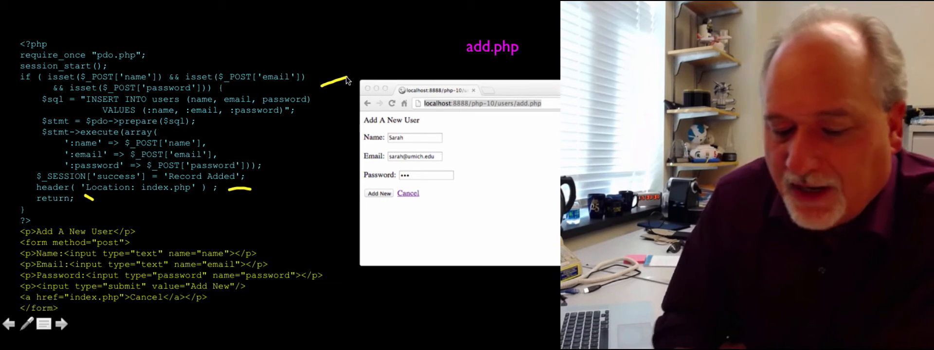
left_click_drag(35, 222, 333, 231)
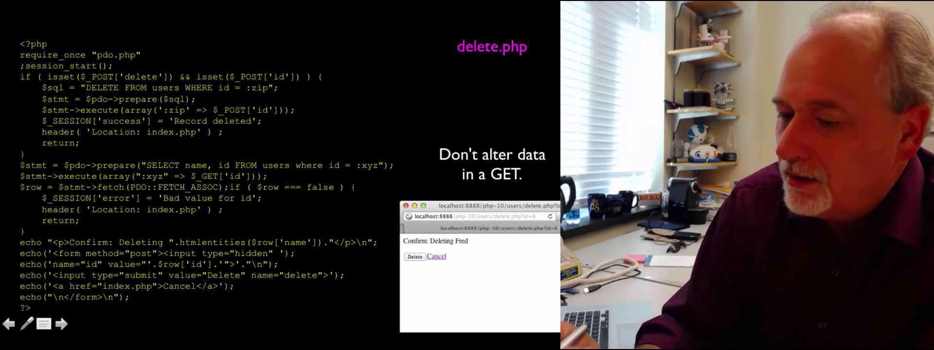
Step: Circle the hidden id and draw an arrow from the Delete form to the deletion code
left_click_drag(185, 161, 235, 179)
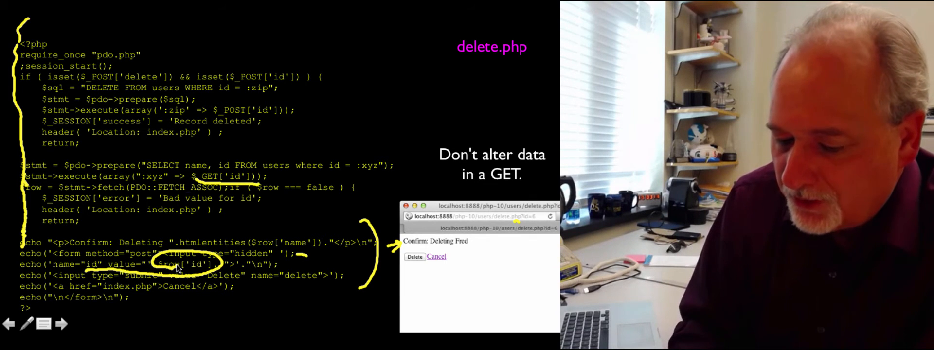
mouse_move(122, 196)
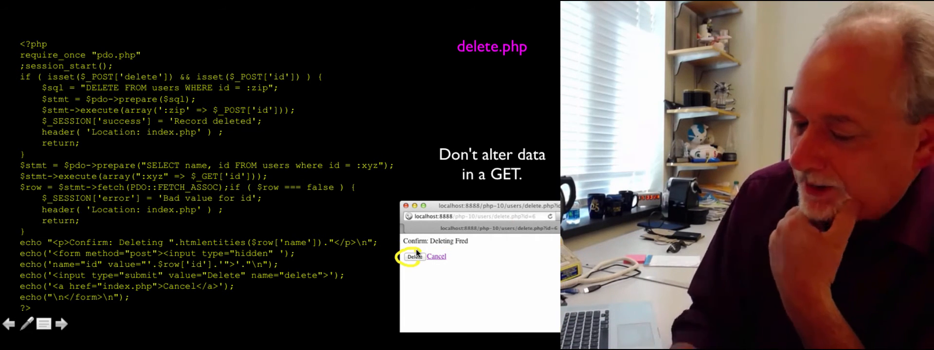
mouse_move(469, 266)
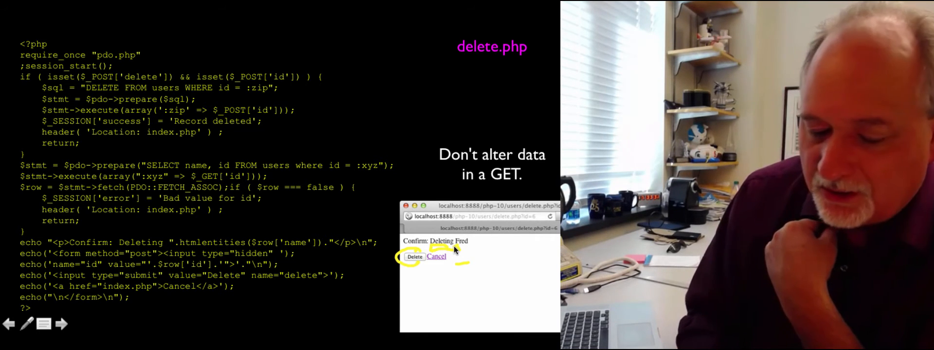
left_click_drag(357, 80, 411, 233)
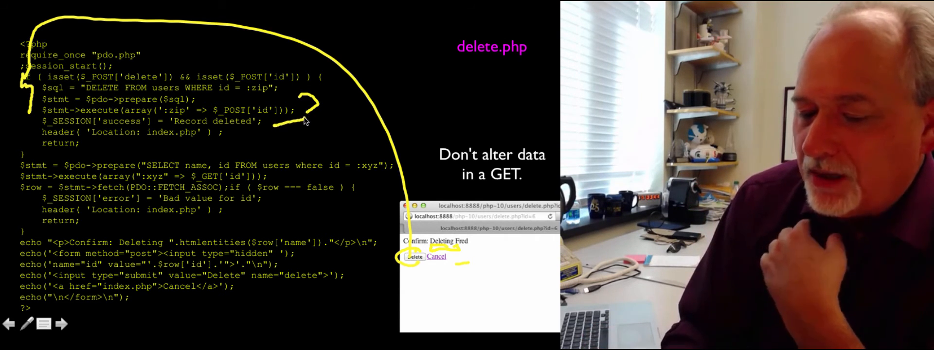
mouse_move(234, 138)
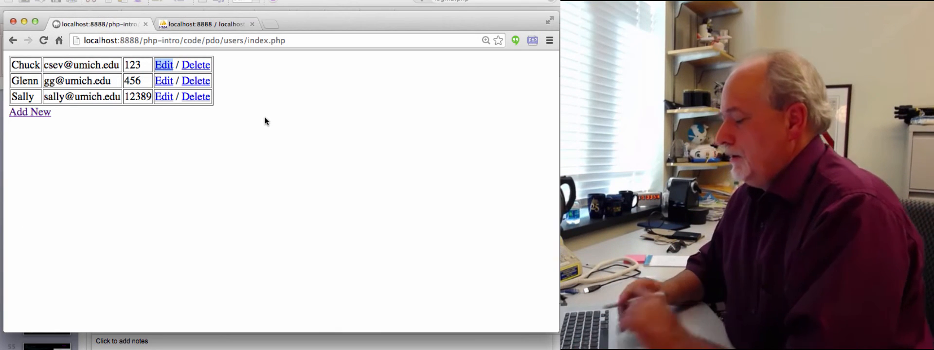
Step: Add test user 'dsdfdf' with 'dsdsds' as email and password
left_click(30, 112)
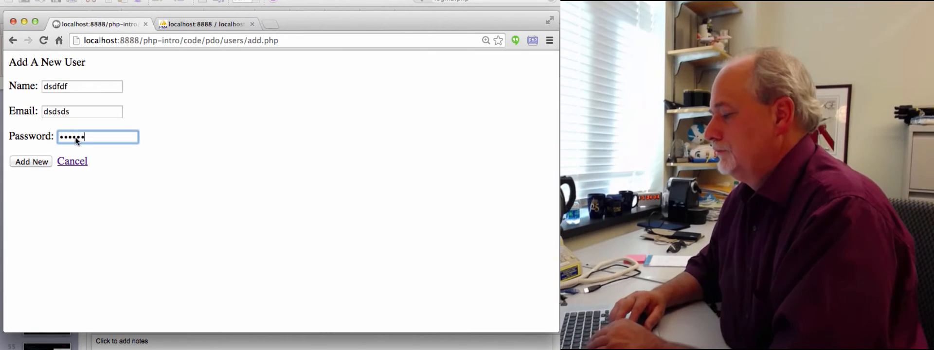
left_click(31, 162)
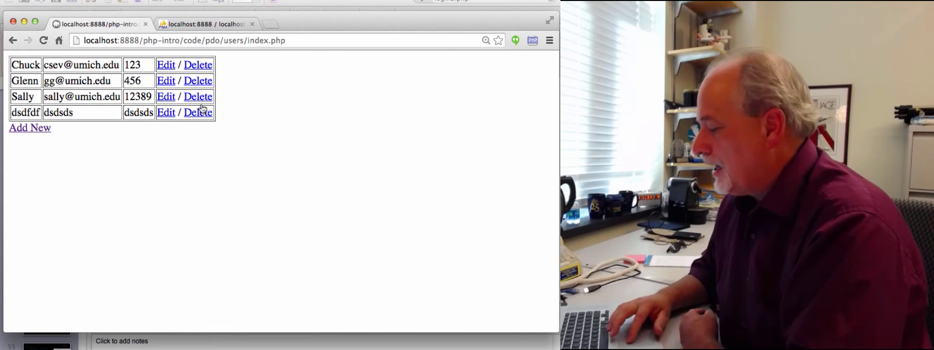
left_click(198, 112)
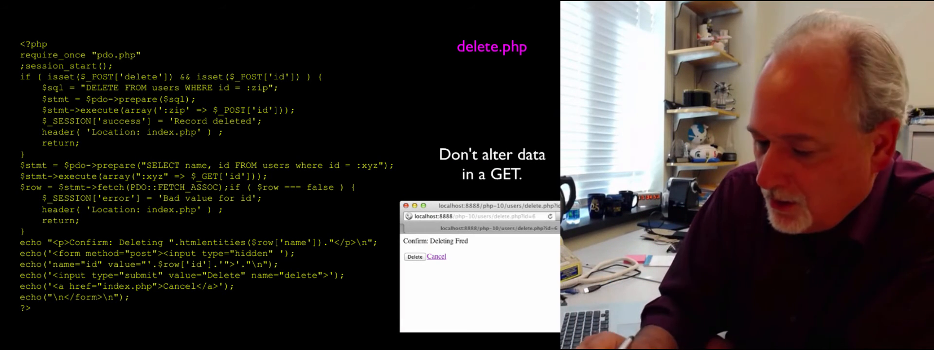
Step: Draw a line beside the opening delete code and underline '$row === false'
left_click_drag(33, 18, 15, 143)
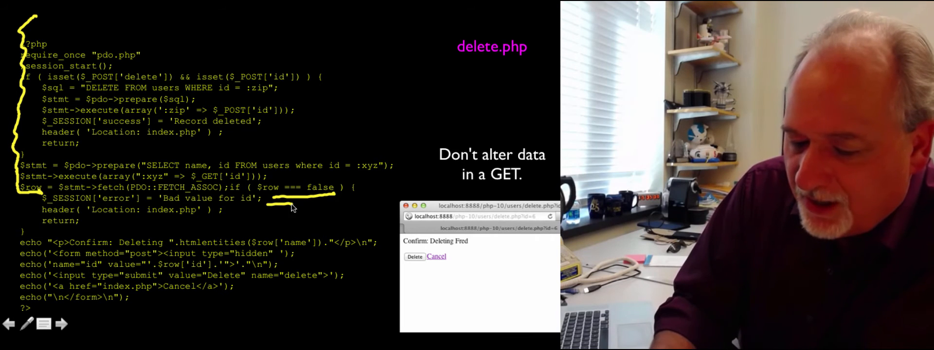
left_click_drag(268, 209, 369, 200)
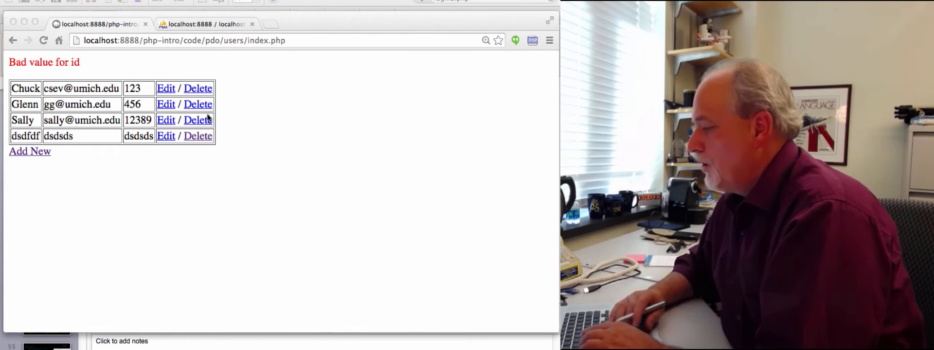
Step: Open the delete confirmation page for user 'dsdfdf' from its row
left_click(198, 136)
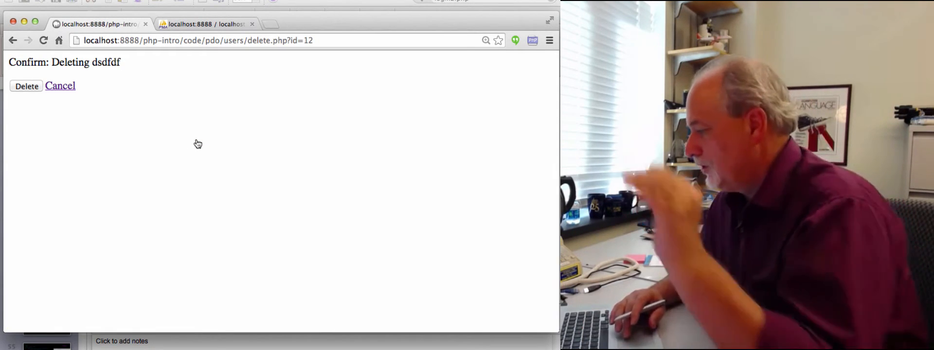
mouse_move(163, 104)
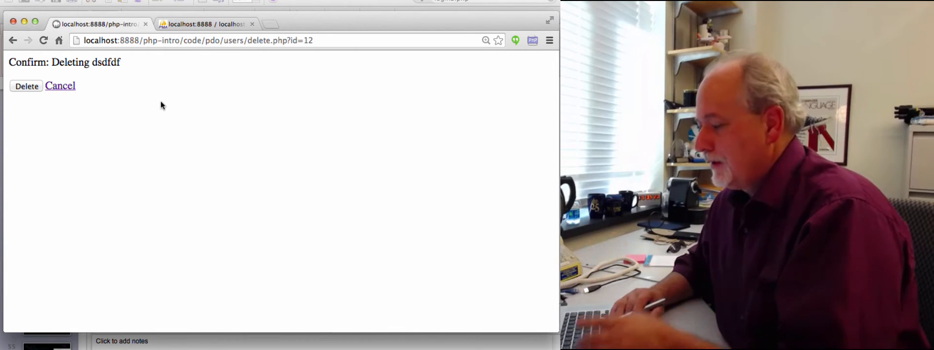
Step: Inspect the confirmation page, expanding body and form to show hidden id 12
right_click(162, 104)
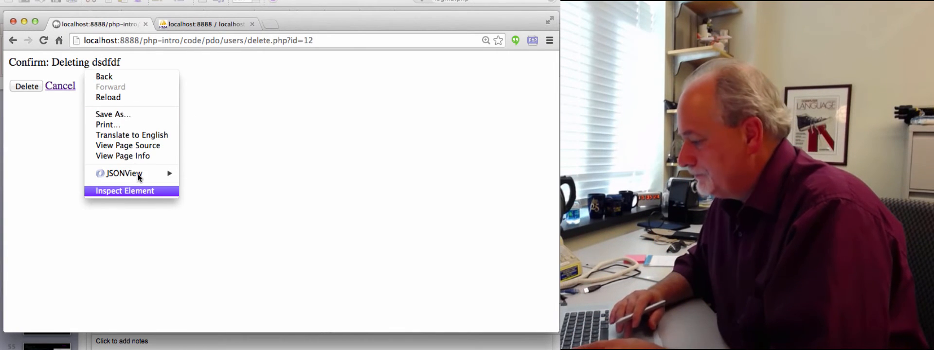
left_click(124, 191)
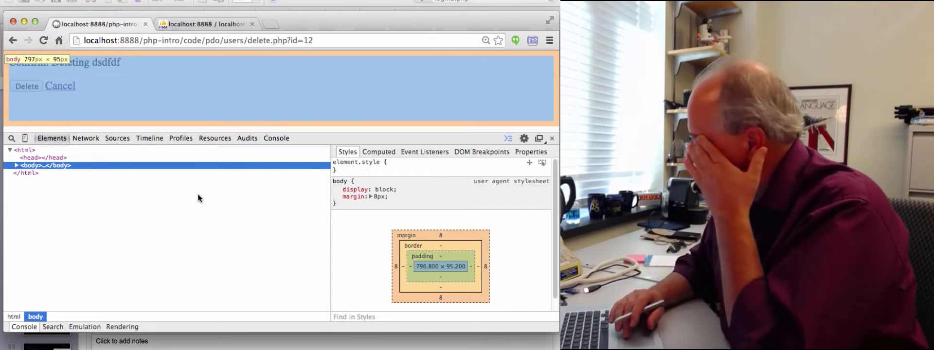
left_click(11, 165)
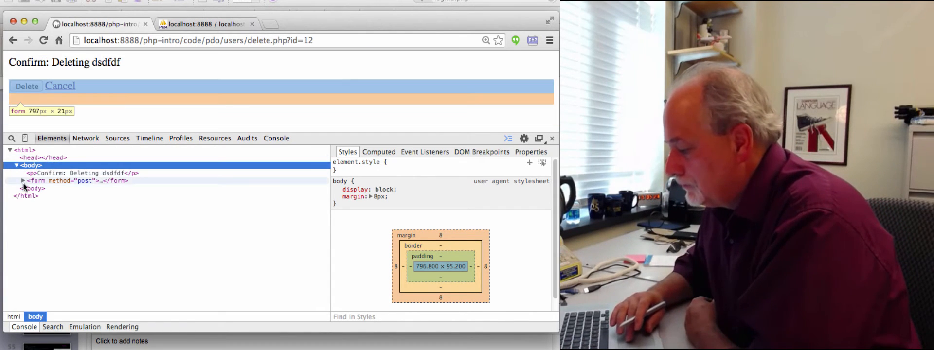
left_click(23, 181)
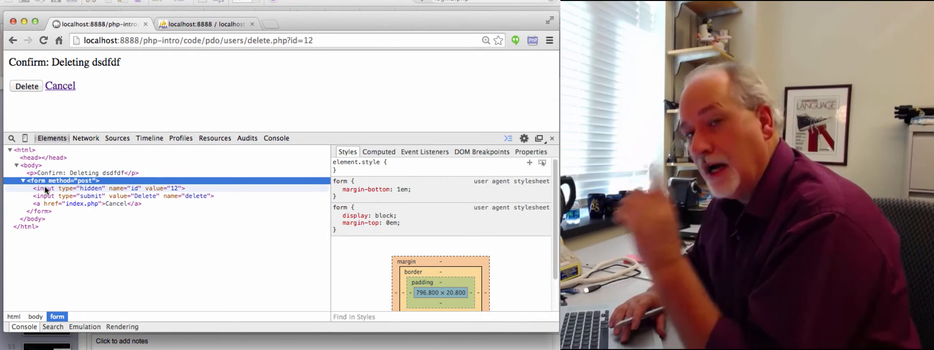
mouse_move(51, 196)
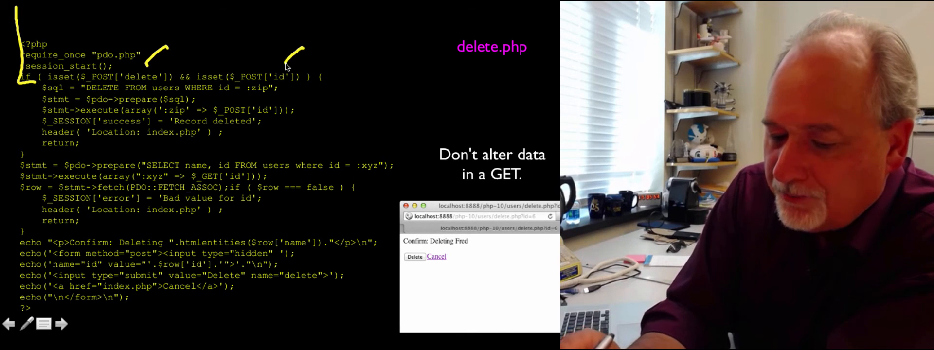
Step: Draw yellow pen marks over the isset POST delete and id checks on the delete.php slide
left_click_drag(286, 65, 358, 51)
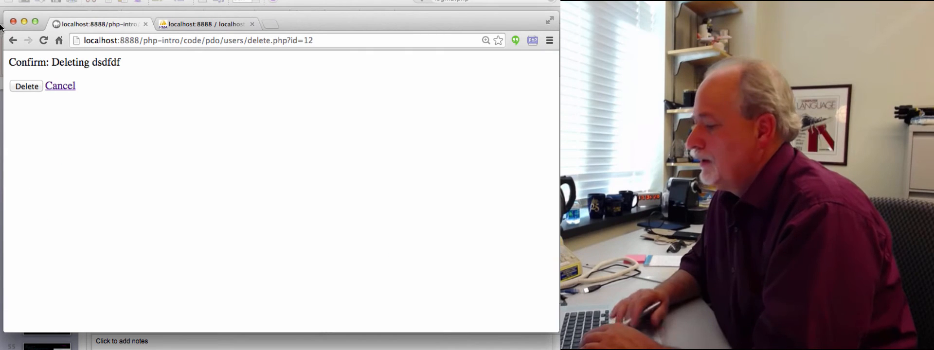
left_click(26, 86)
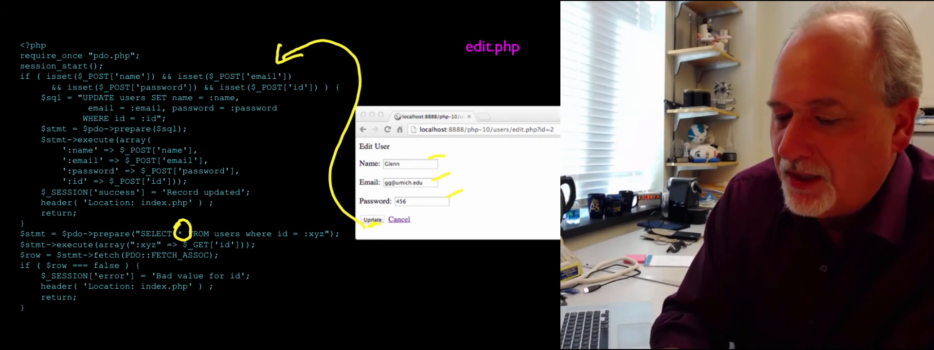
mouse_move(302, 58)
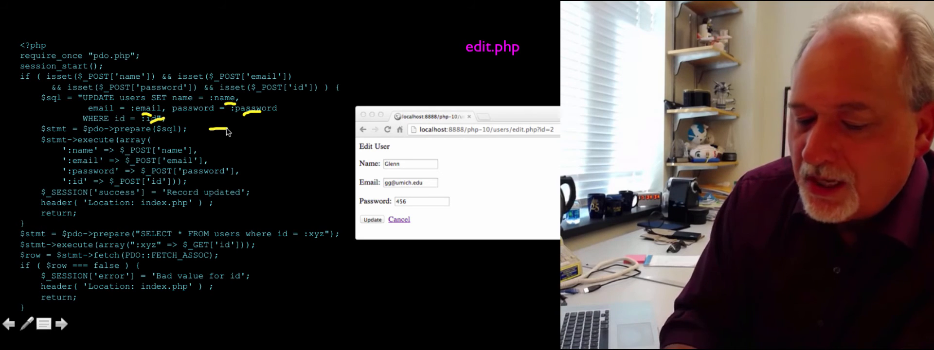
Step: Underline the UPDATE query's named placeholders and mark the execute values linking them to the form
left_click_drag(56, 143, 56, 181)
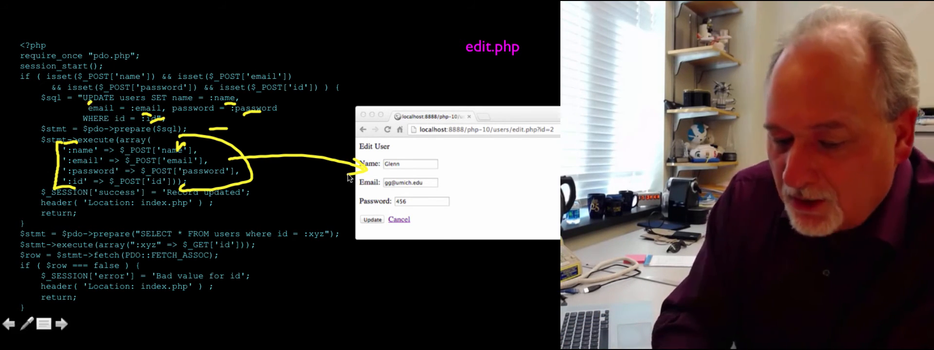
left_click_drag(274, 185, 316, 179)
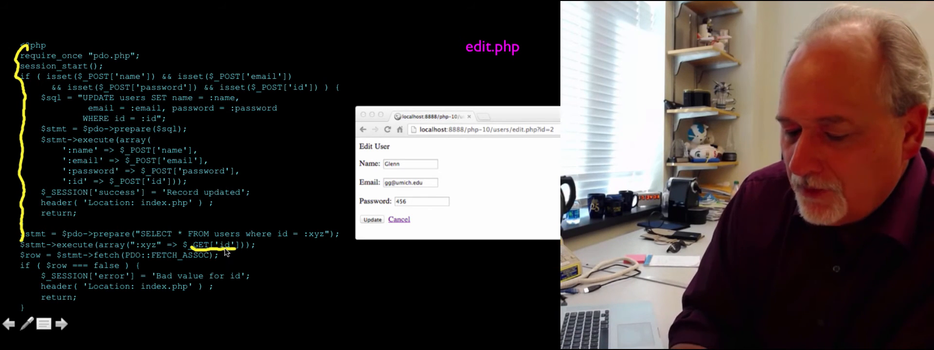
mouse_move(236, 251)
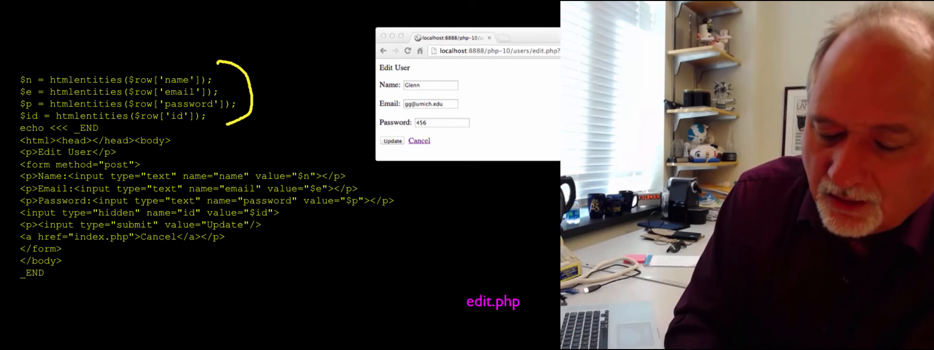
Step: Draw a yellow bracket beside the four htmlentities lines on the second edit.php slide
left_click_drag(24, 283, 59, 281)
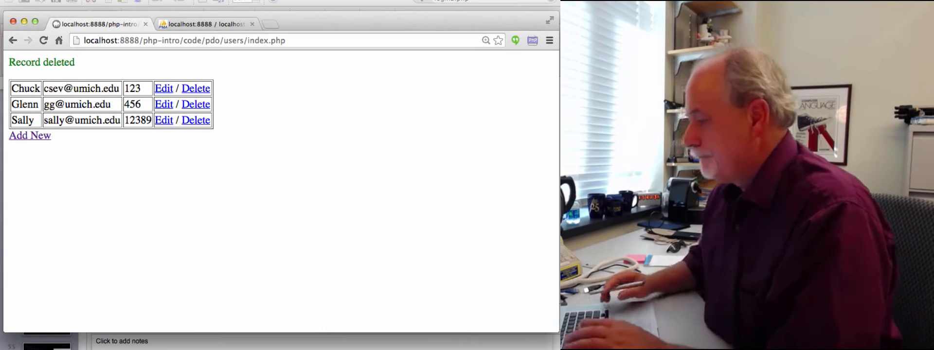
mouse_move(47, 137)
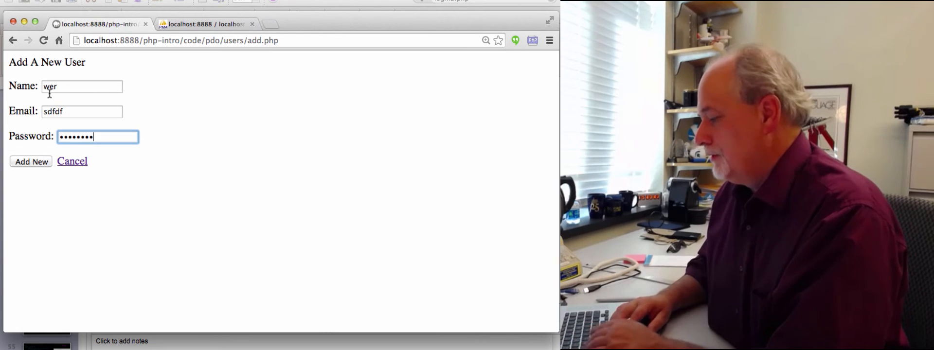
Step: Submit the Add A New User form, adding user wer with email sdfdf
left_click(31, 162)
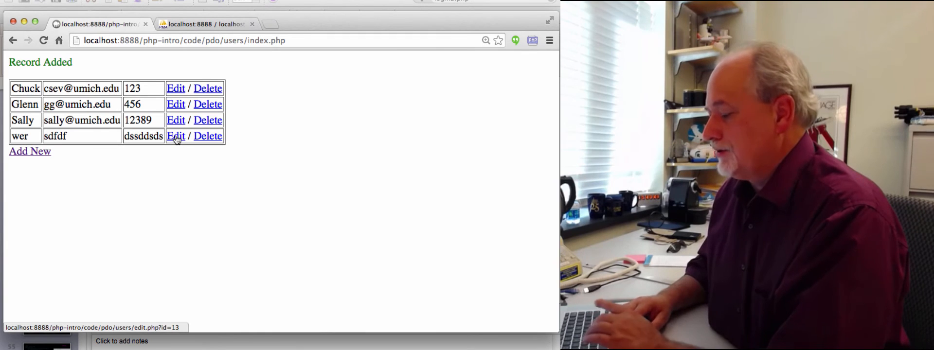
left_click(175, 136)
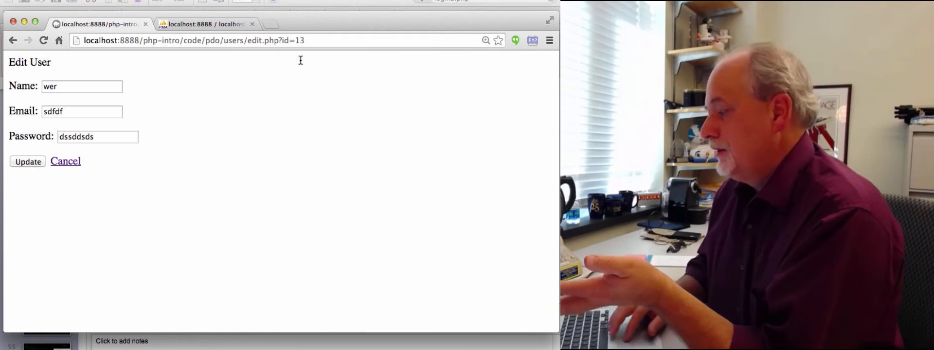
double_click(292, 40)
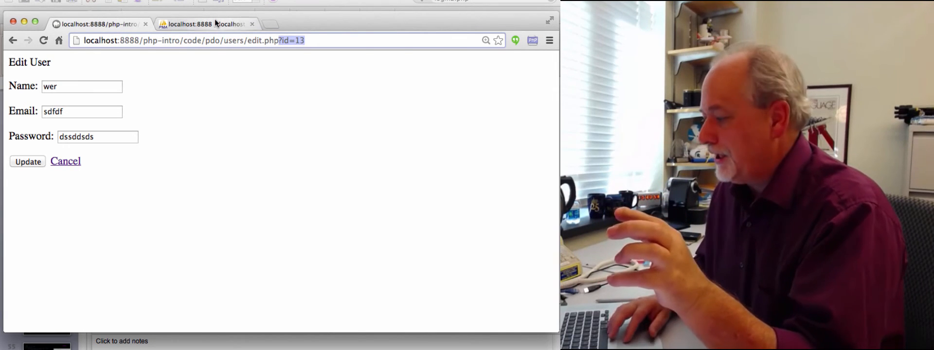
left_click(205, 24)
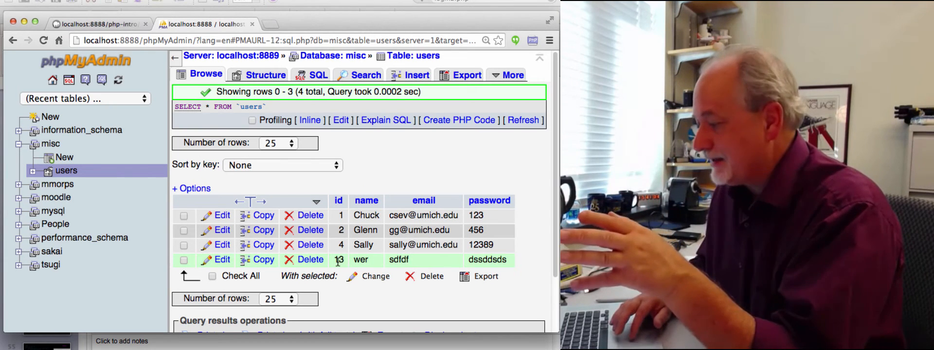
left_click(97, 25)
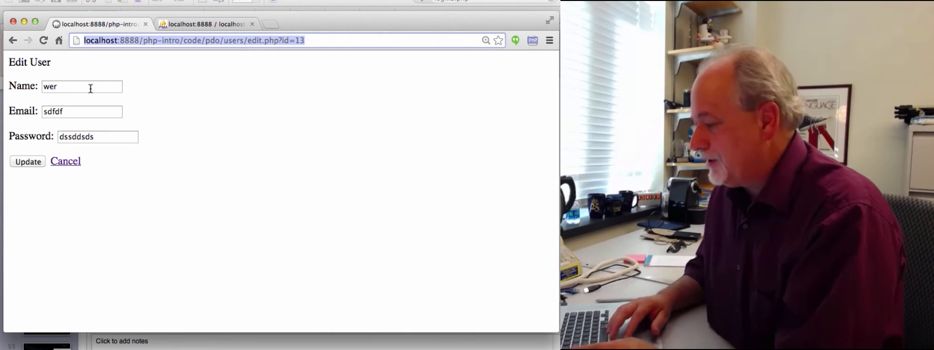
left_click(82, 87)
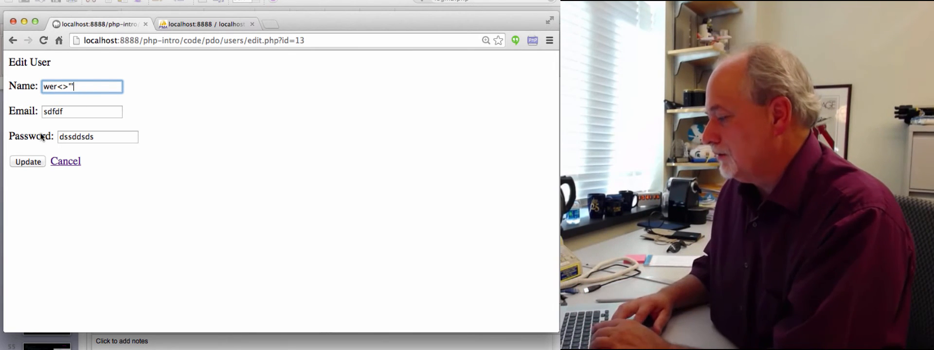
left_click(27, 162)
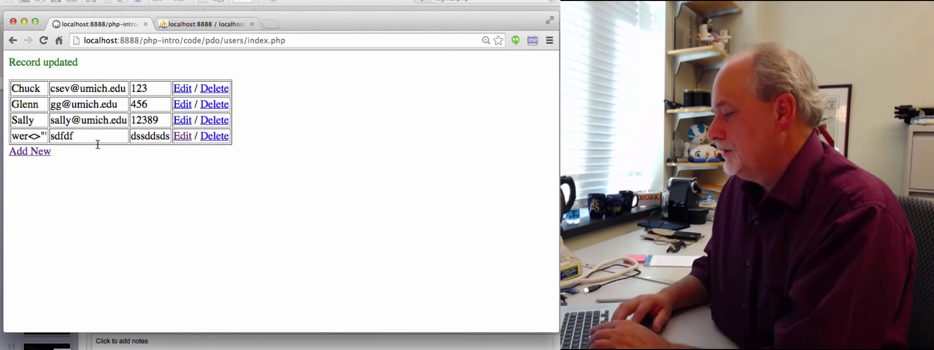
left_click(182, 136)
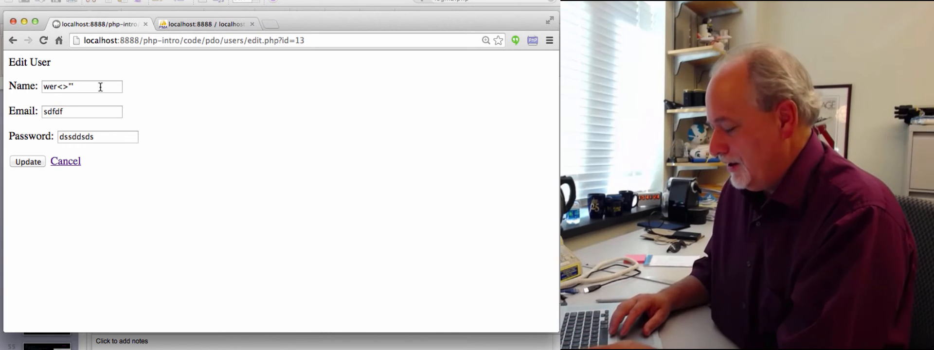
Step: Inspect the Name field and expand the form markup to reveal the hidden id input set to 13
right_click(78, 87)
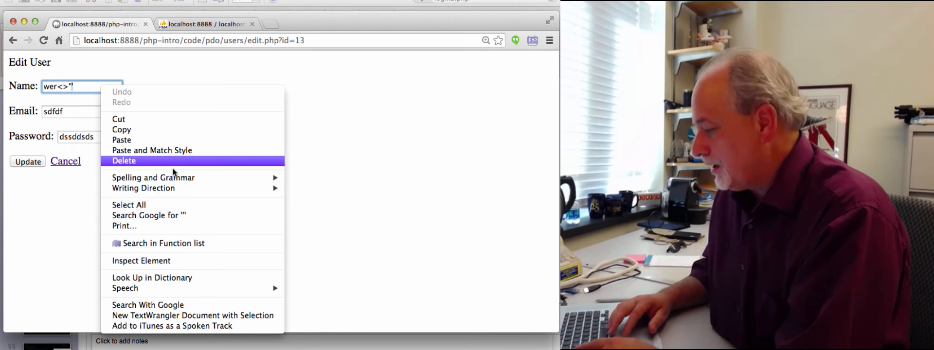
left_click(141, 260)
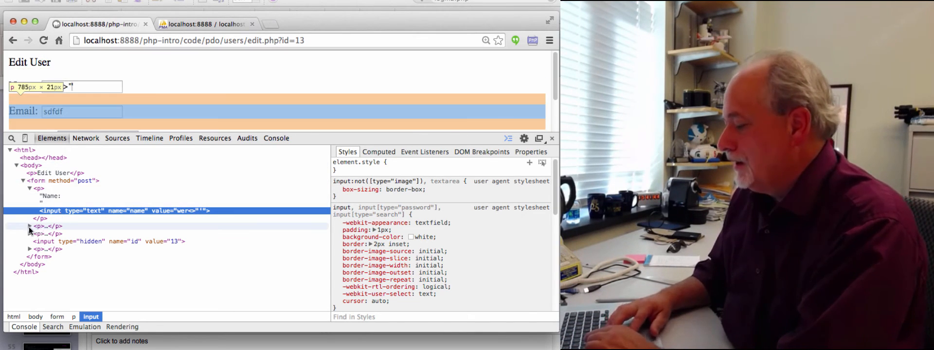
left_click(28, 227)
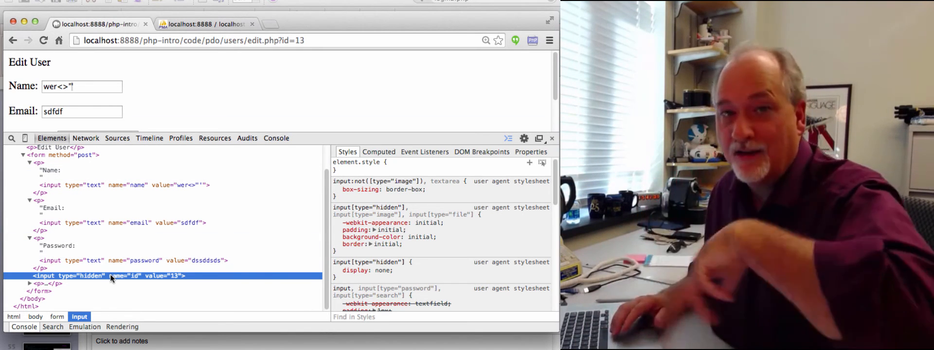
key("Cmd+Tab")
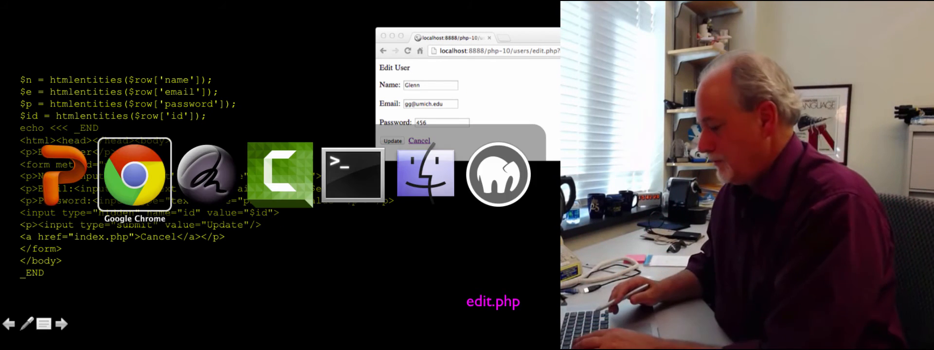
left_click(135, 175)
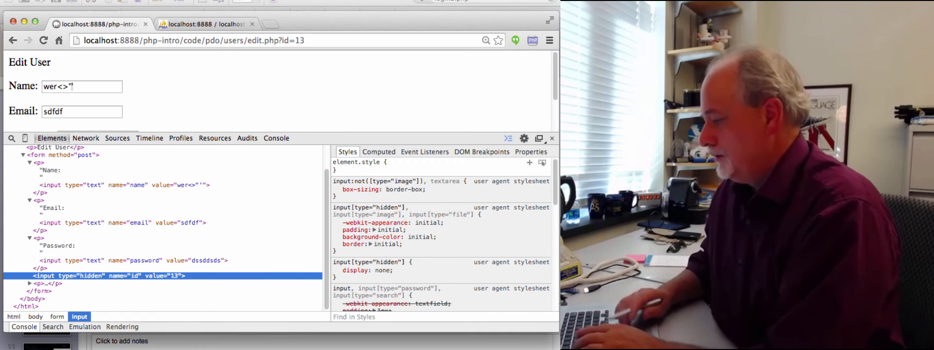
Step: Bring up the edit.php slide on htmlentities and the hidden id field, and mark it up
left_click(552, 138)
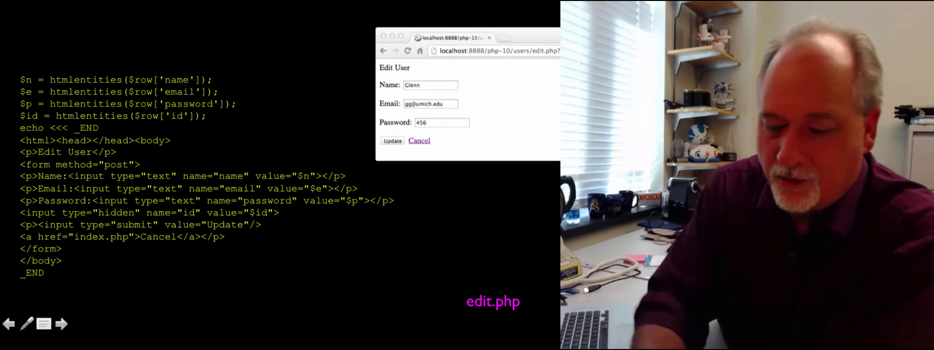
left_click_drag(231, 239, 284, 240)
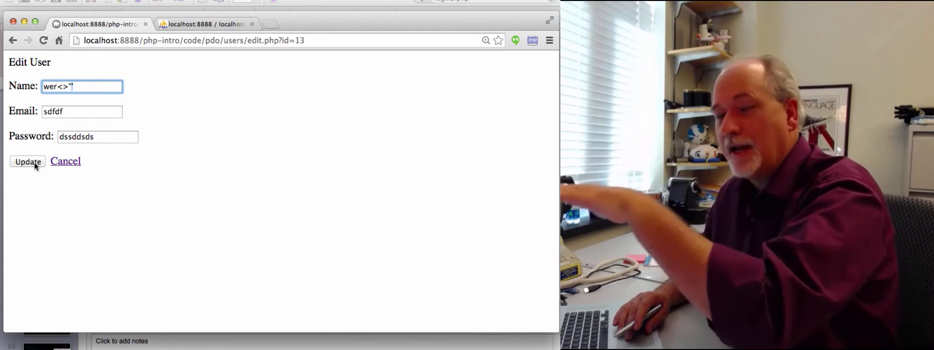
mouse_move(315, 62)
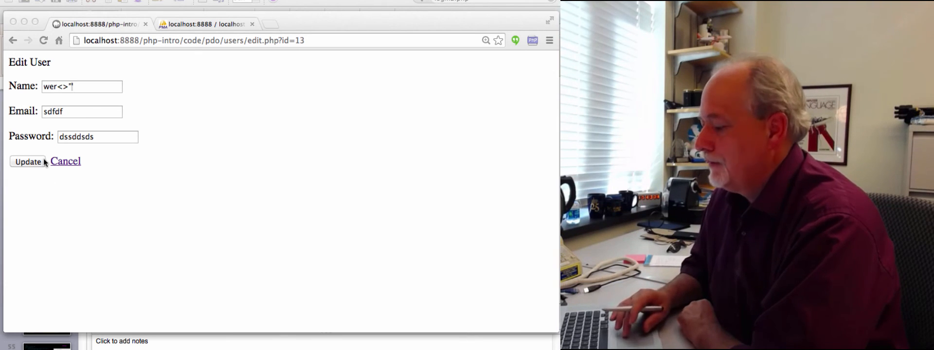
left_click(28, 161)
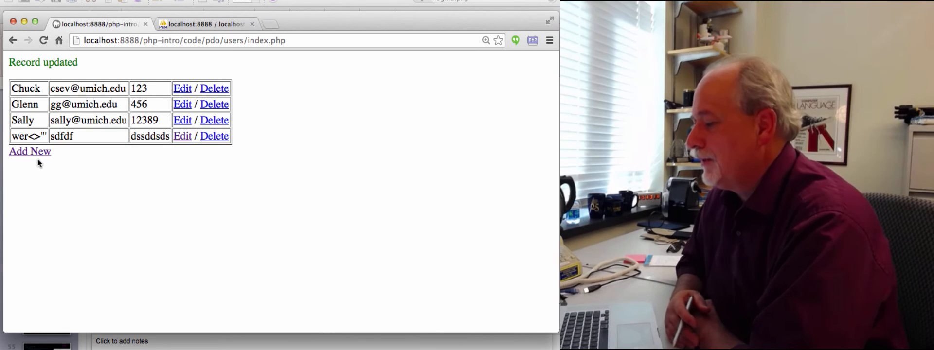
mouse_move(184, 136)
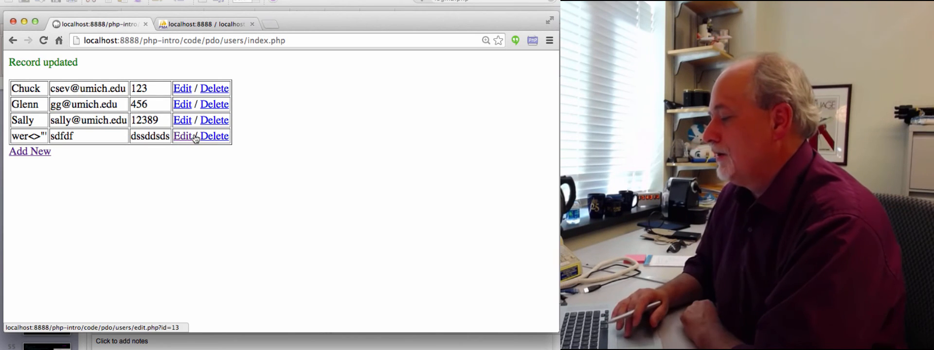
left_click(182, 137)
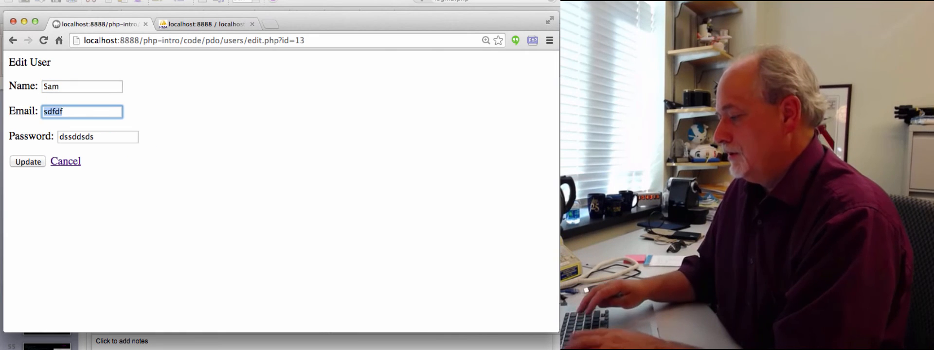
type("lkdsljkds]]]")
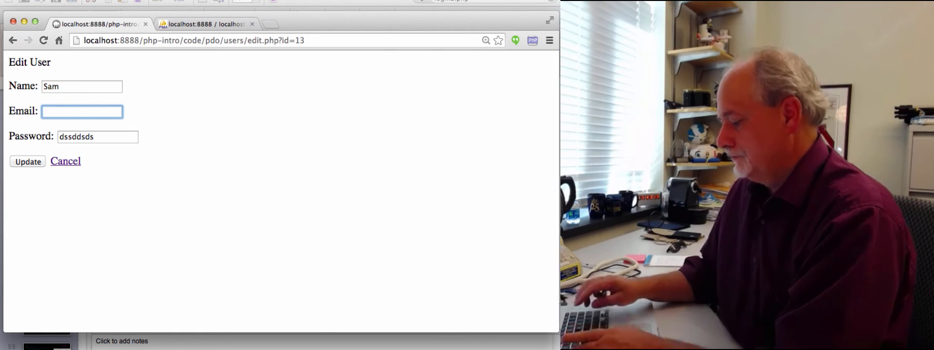
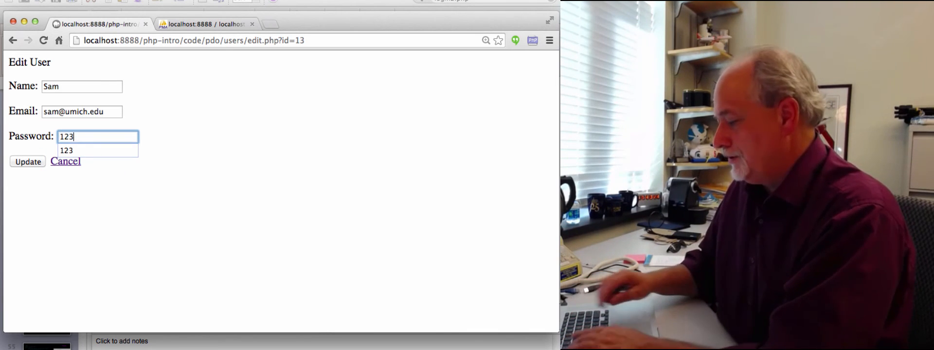
left_click(28, 162)
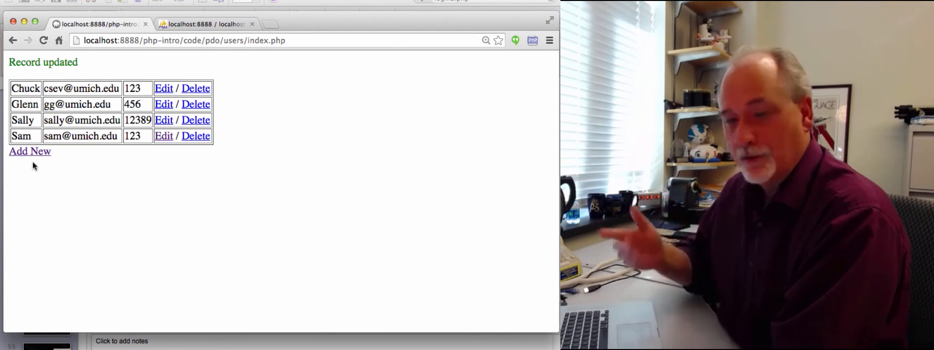
mouse_move(143, 61)
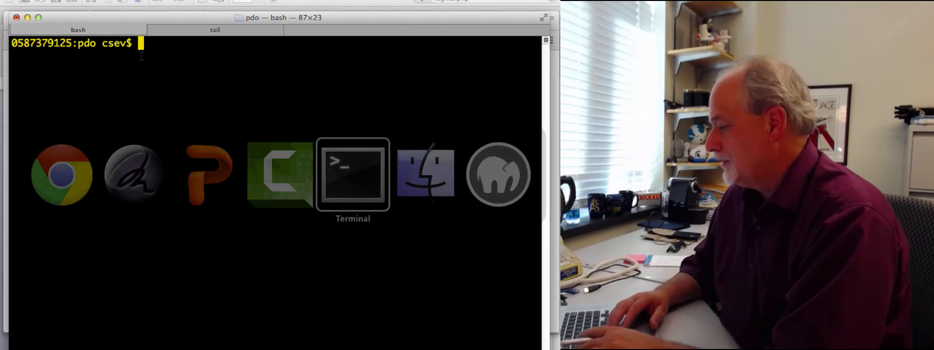
Step: Change into the users directory and list its files with ls -l
type("cd users")
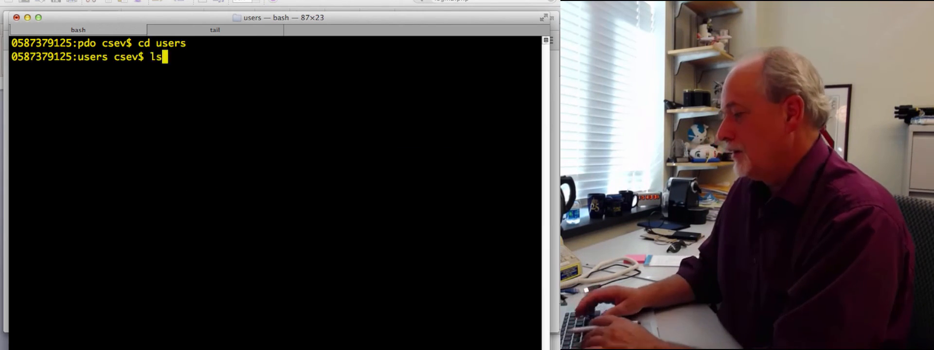
type("ls -l")
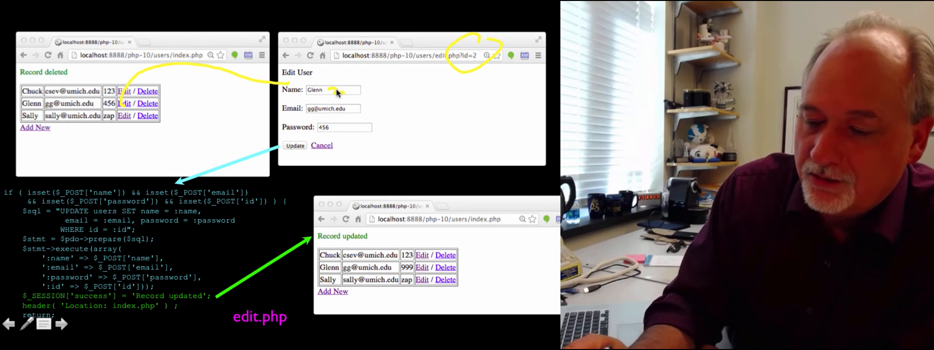
mouse_move(357, 133)
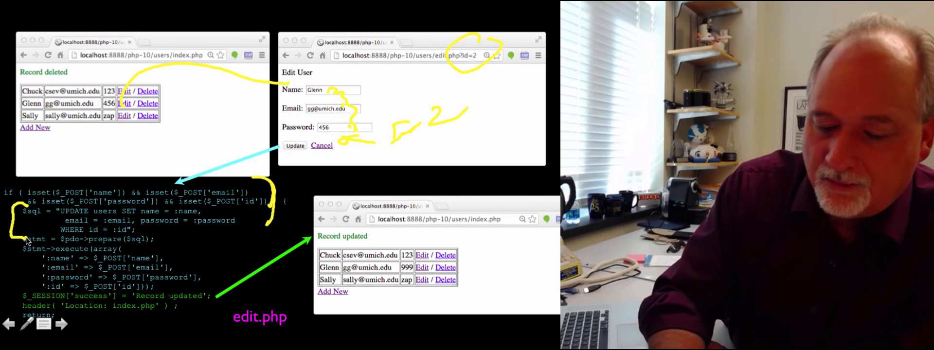
mouse_move(191, 215)
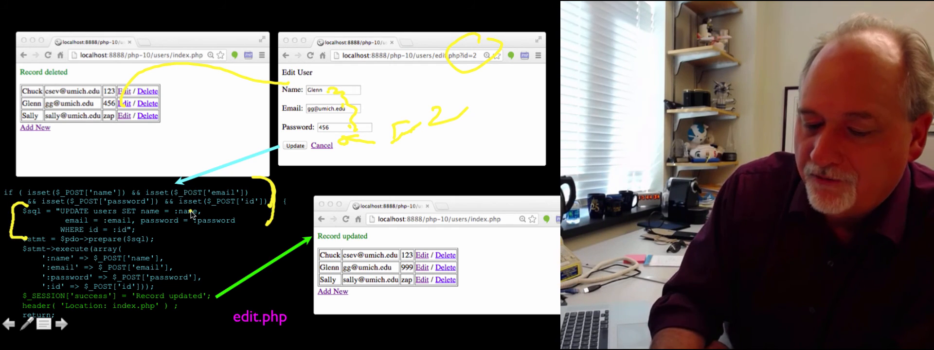